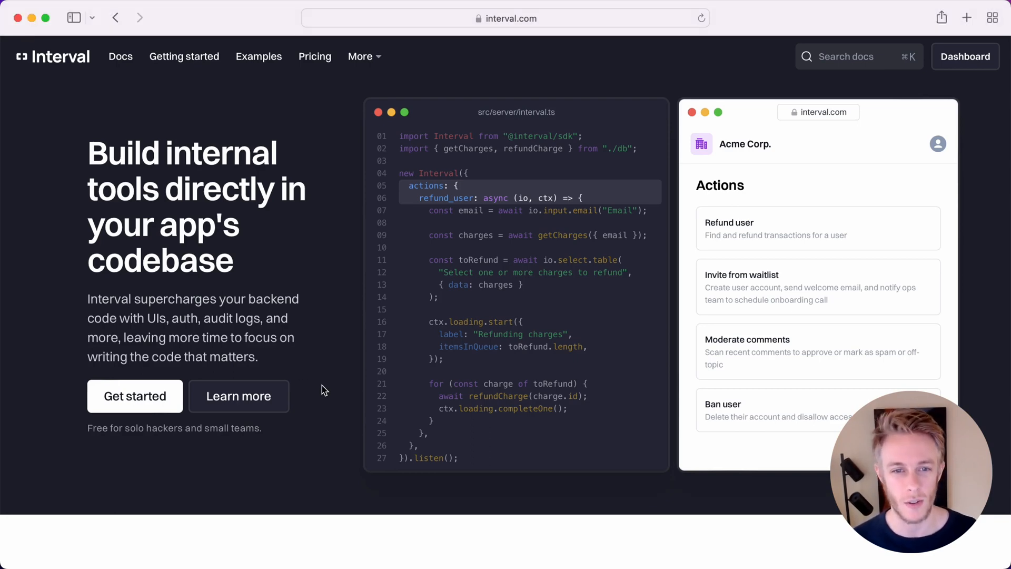
Step: Start an actions: {} property after the apiKey line inside new Interval({...})
left_click(965, 56)
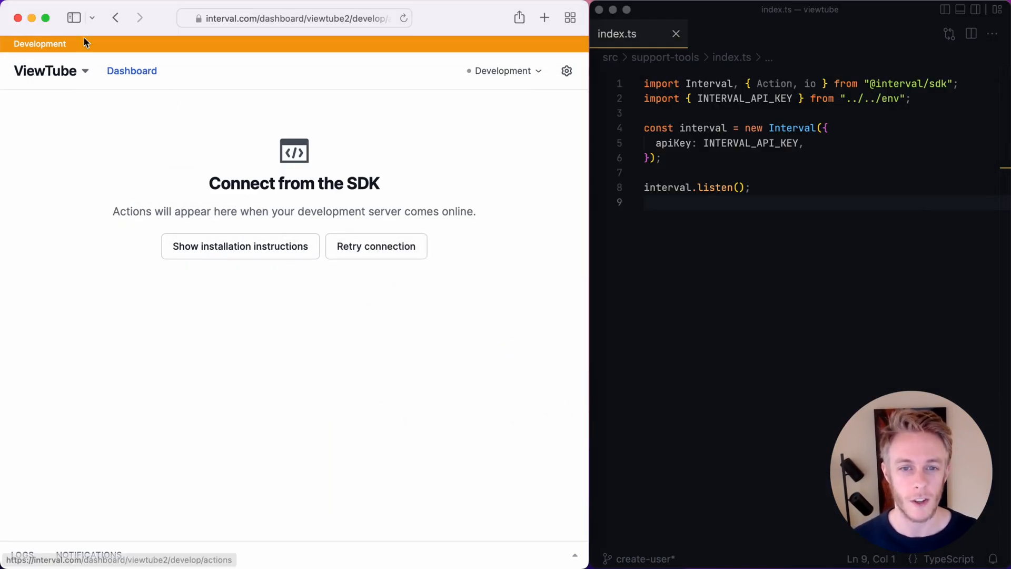
mouse_move(126, 135)
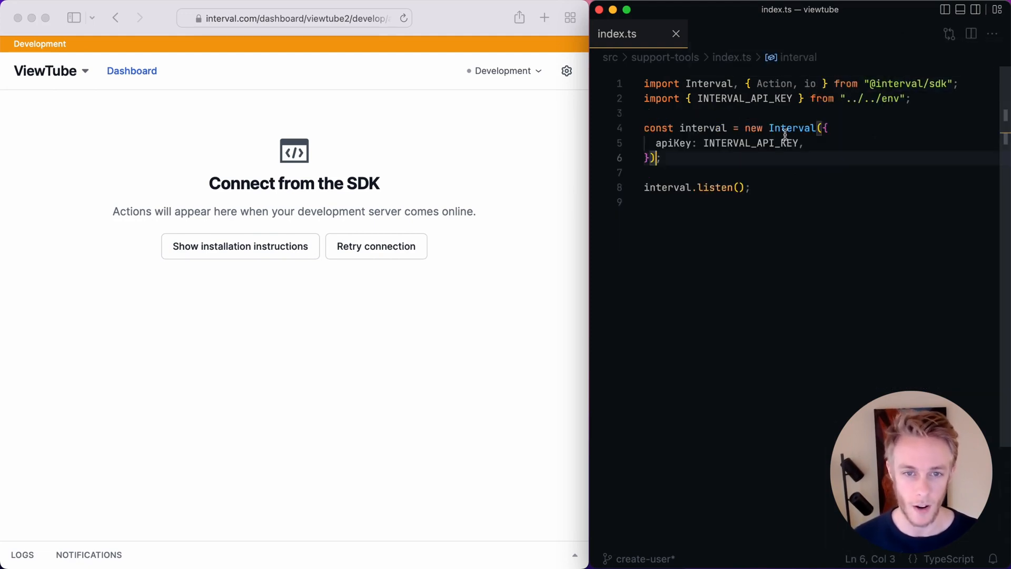
type("actions: {")
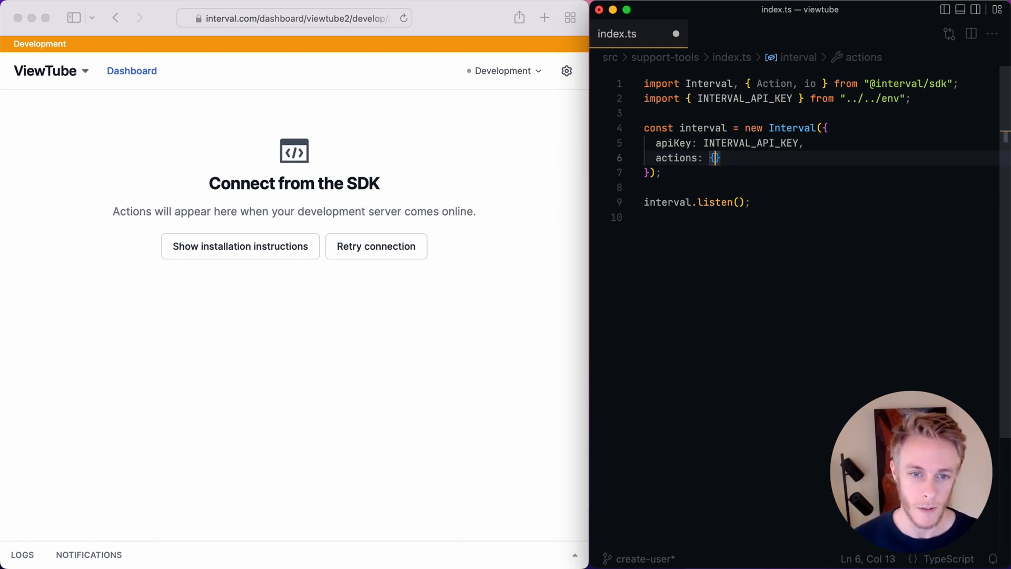
Step: Write create_user: new Action({ name: "Create user", handler: async () => {} }) inside actions
type("create_user:")
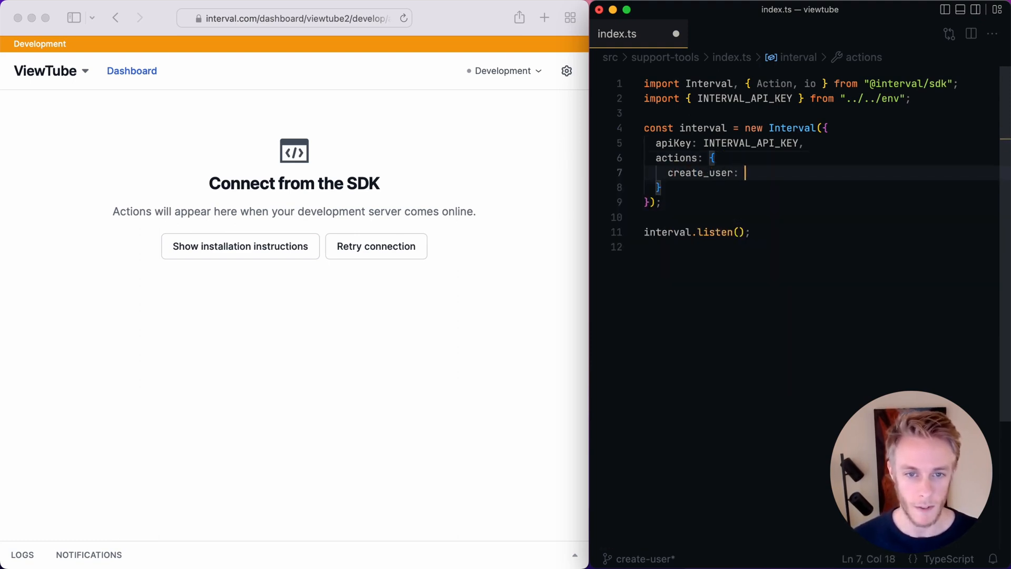
type("new Action({")
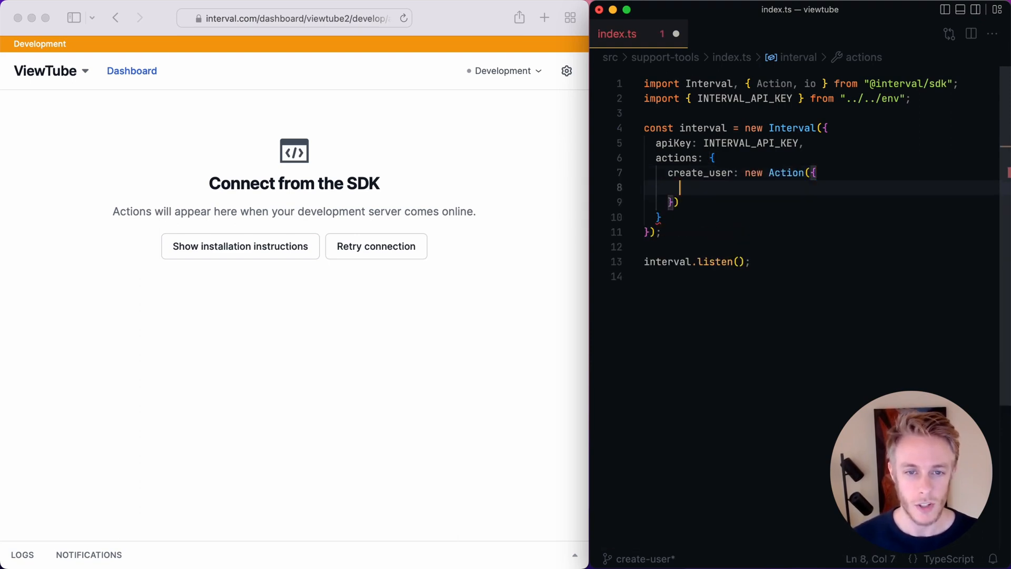
type("name: \"Create user\",")
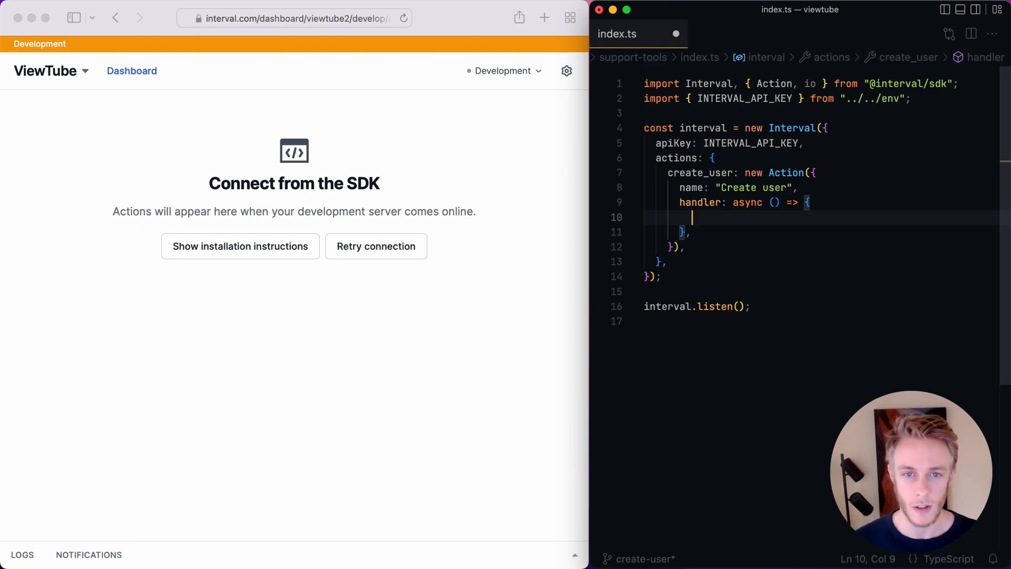
Step: Destructure name and email from io.group with io.input.text("Name") and io.input.email("Email address")
type("const { na")
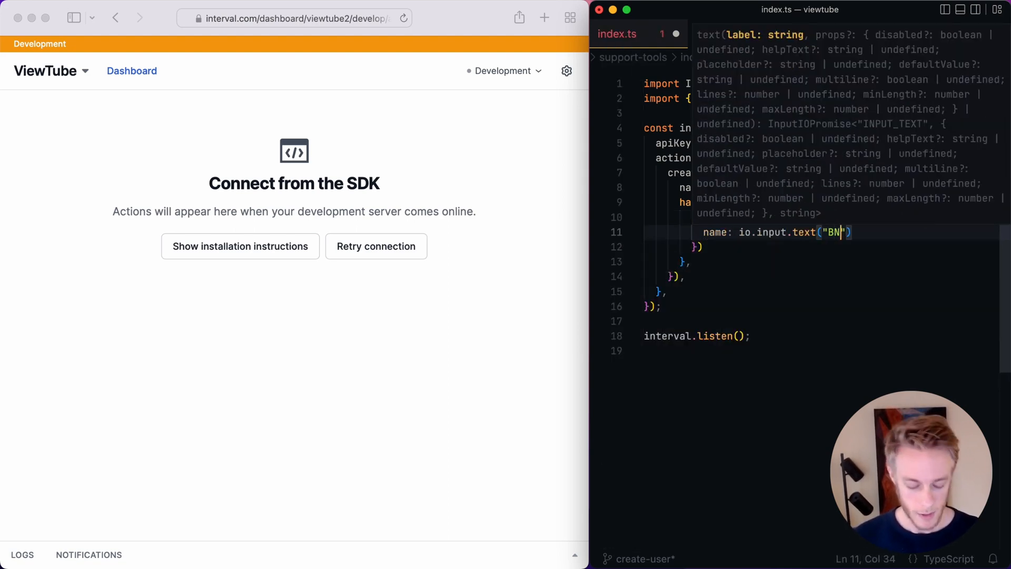
type("e")
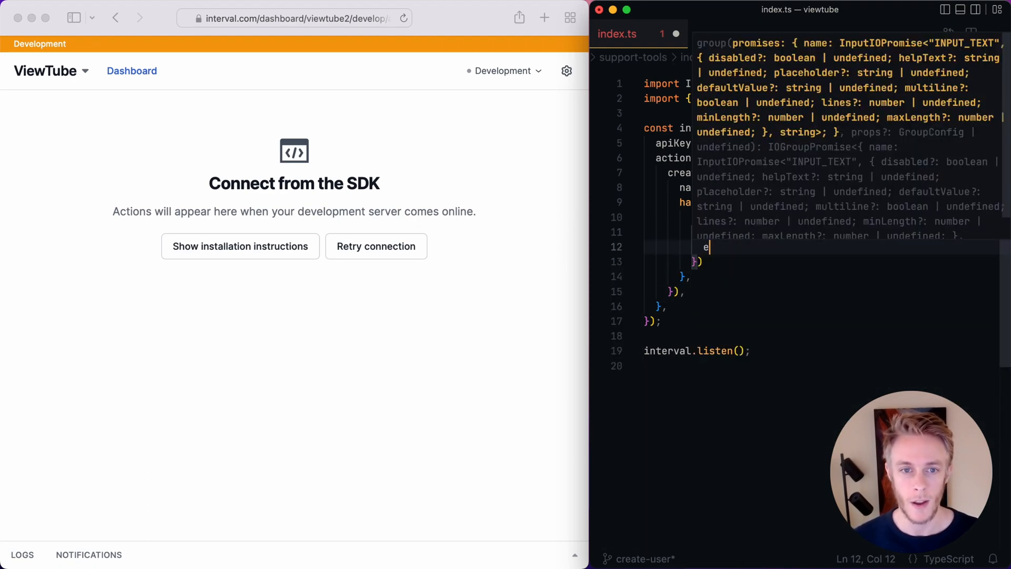
type("mail: io.input.email(\"Email address\"),")
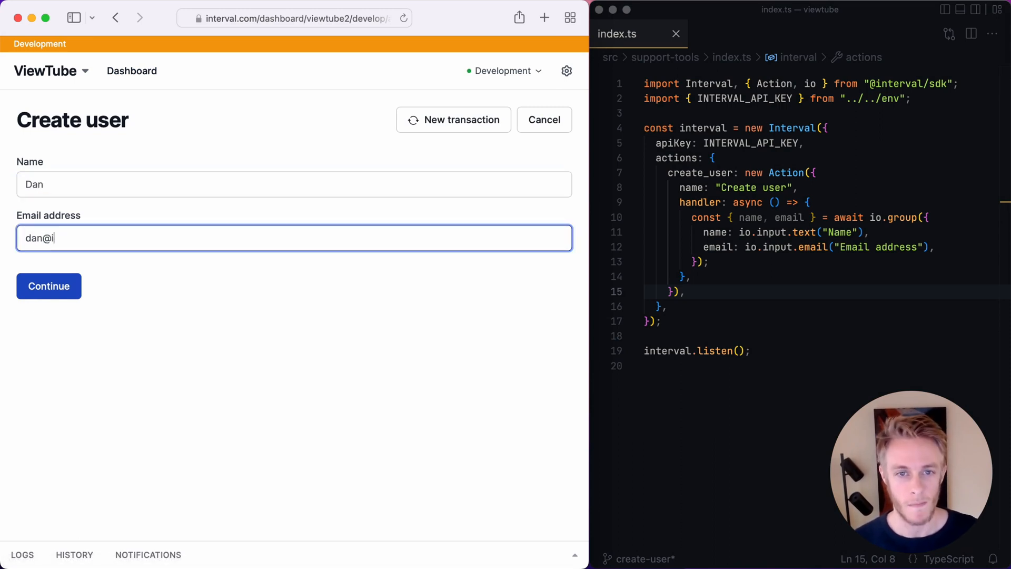
Step: Fill the Create user form's Name and an interval.com Email address in the dashboard
type("nterval.com")
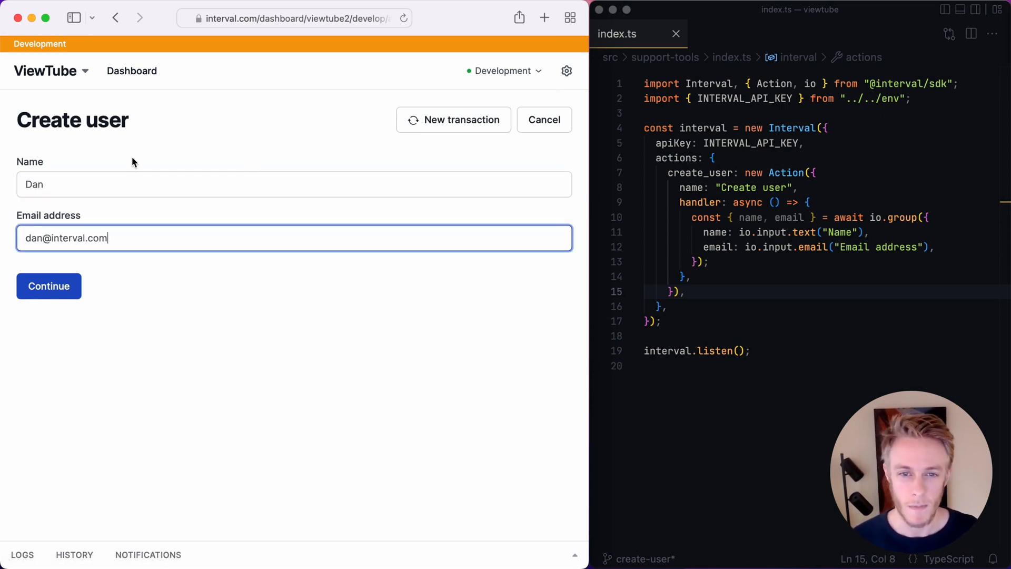
left_click(706, 217)
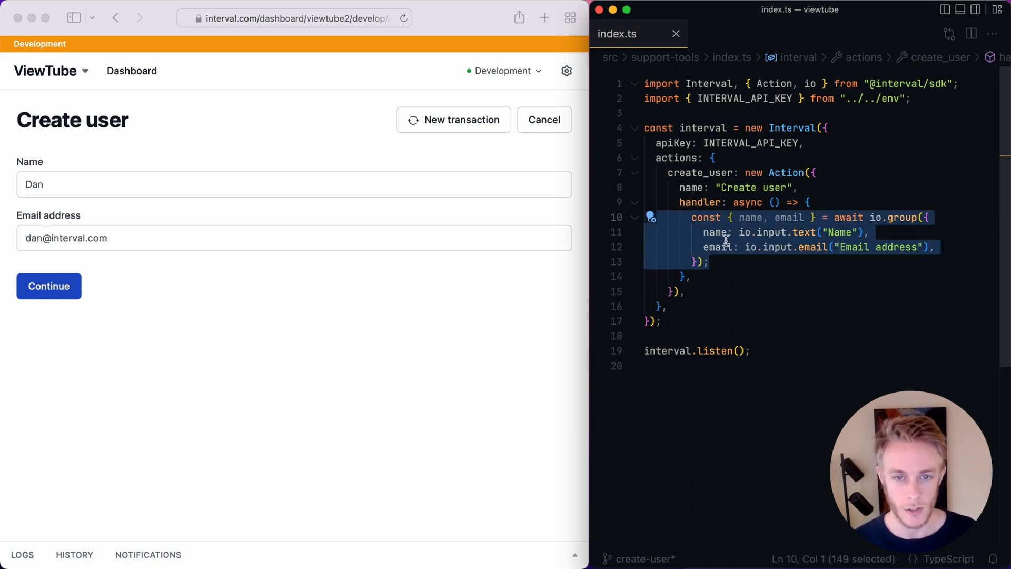
left_click(717, 247)
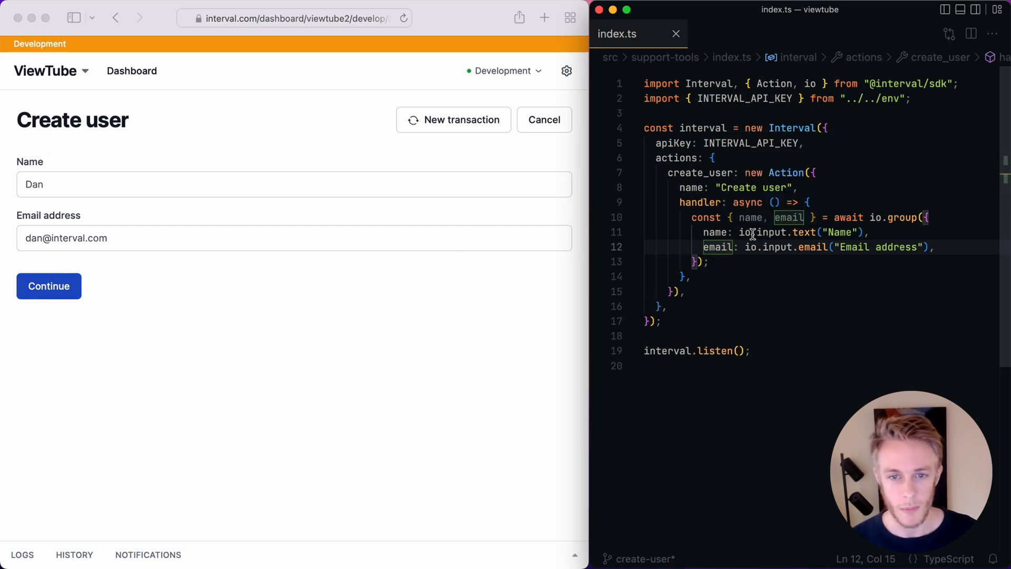
left_click(293, 238)
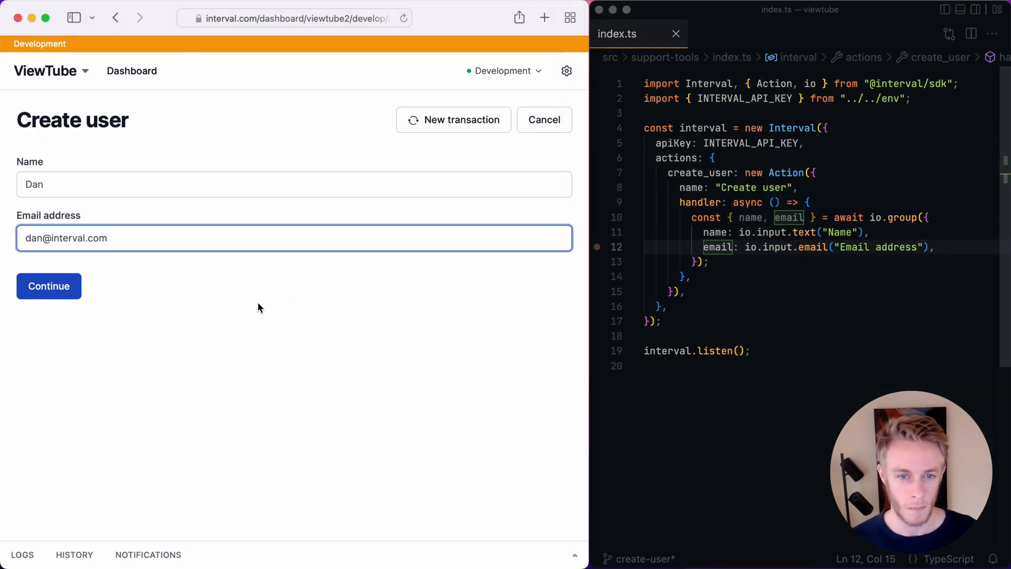
Step: Submit the Create user run to success and start a new blank transaction
left_click(48, 286)
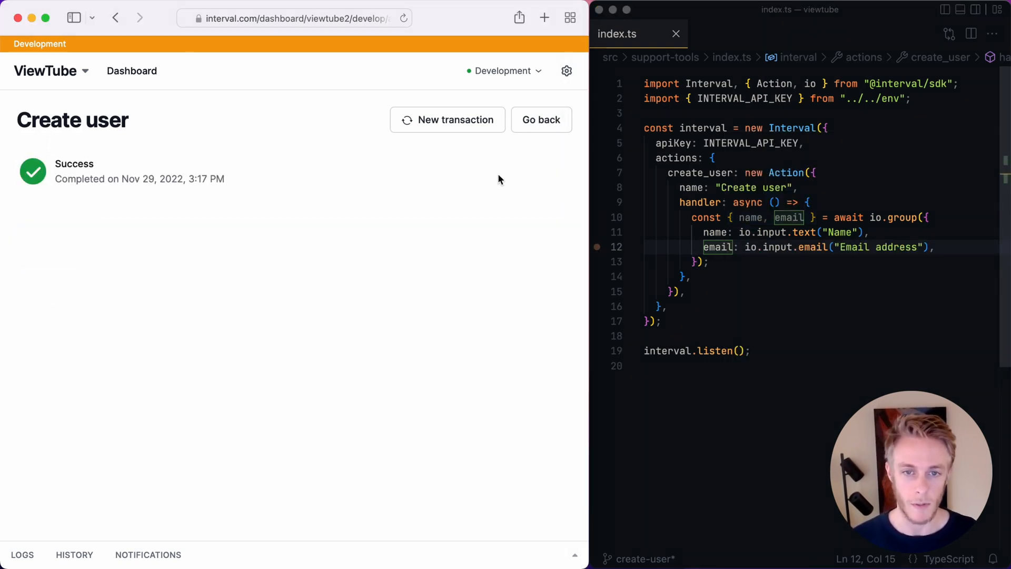
left_click(455, 119)
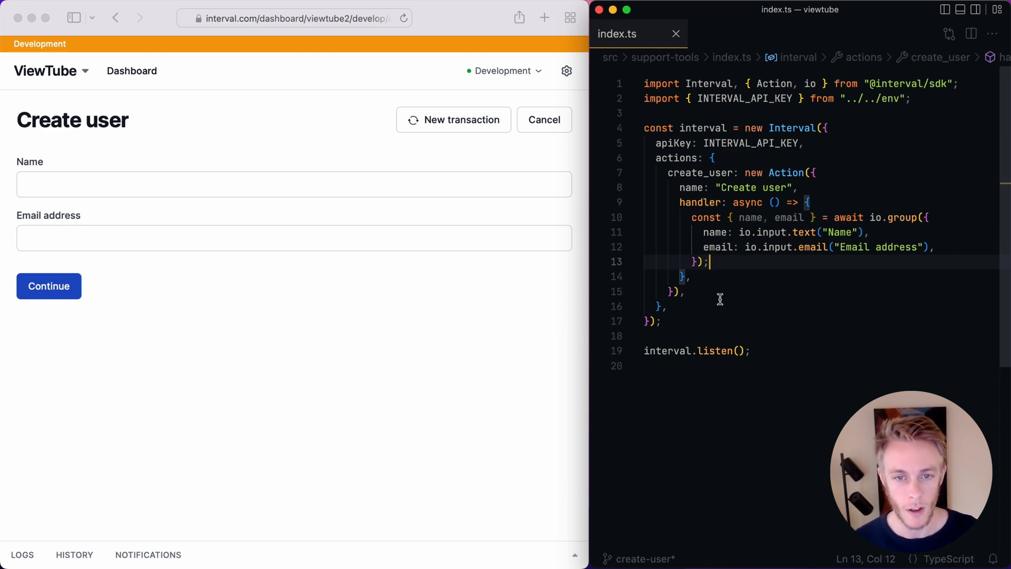
Step: Draft await prisma.user.create with name and email, auto-importing prisma
type("await prisma")
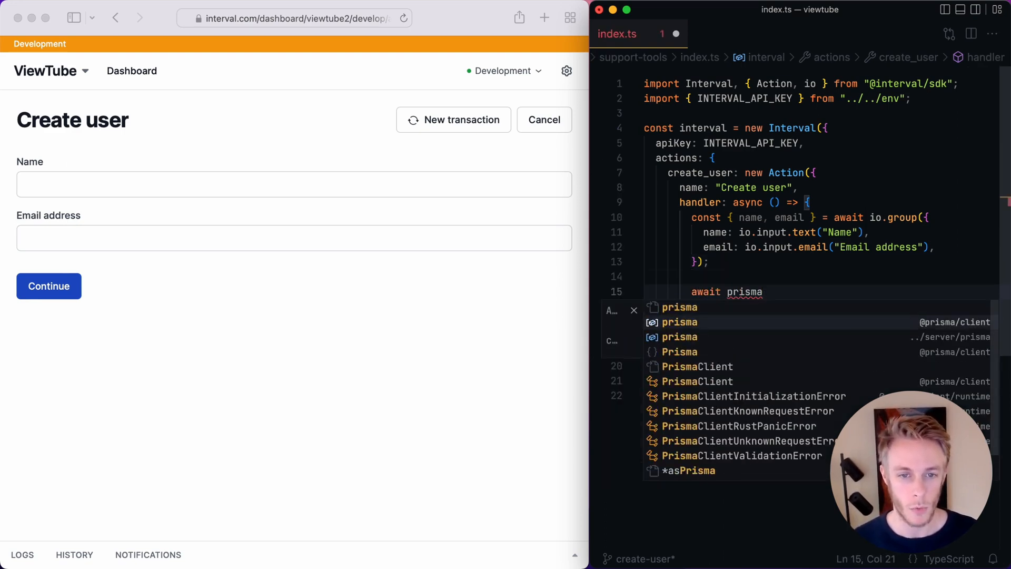
type(".user.create({")
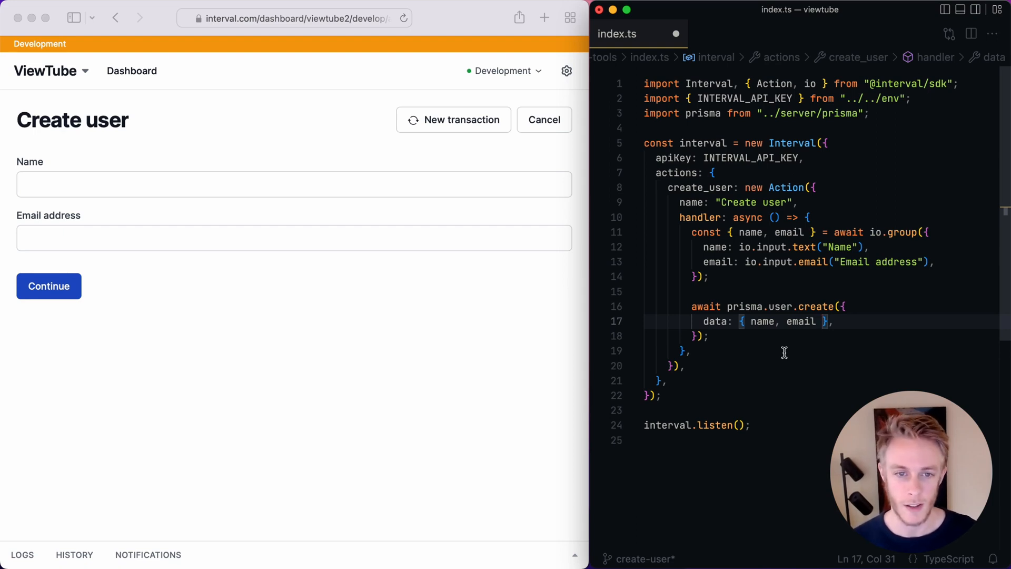
mouse_move(768, 346)
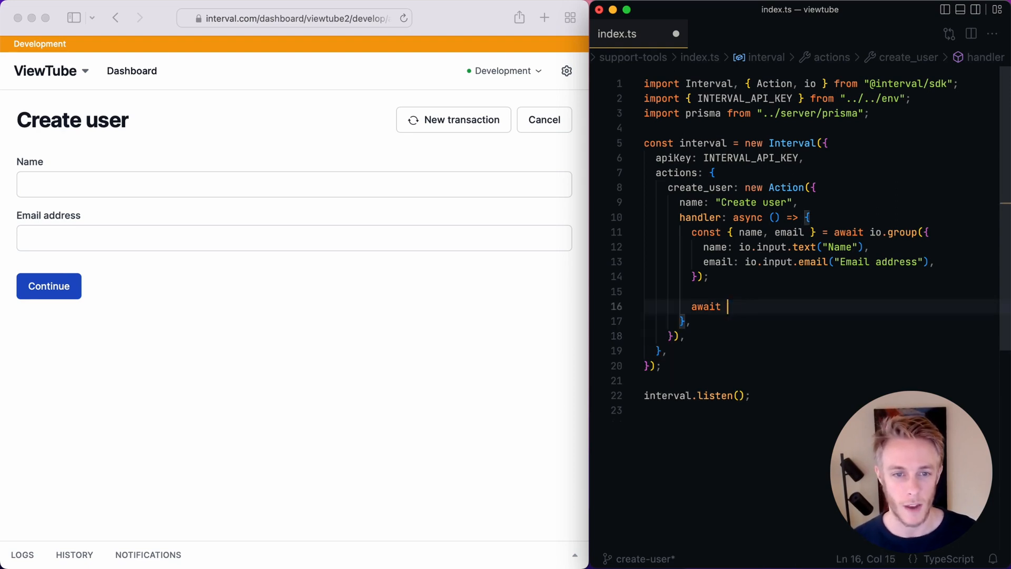
Step: Await createUser({ name, email }) imported from ../api/utils/users and begin adding sendWelcomeEmail to the destructuring
type("createUser")
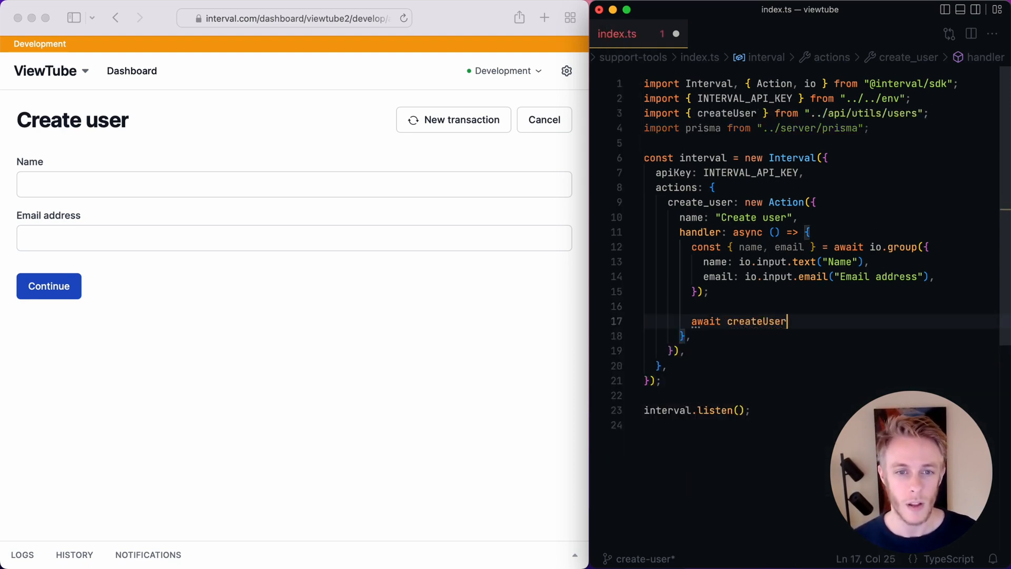
type("({ name, email")
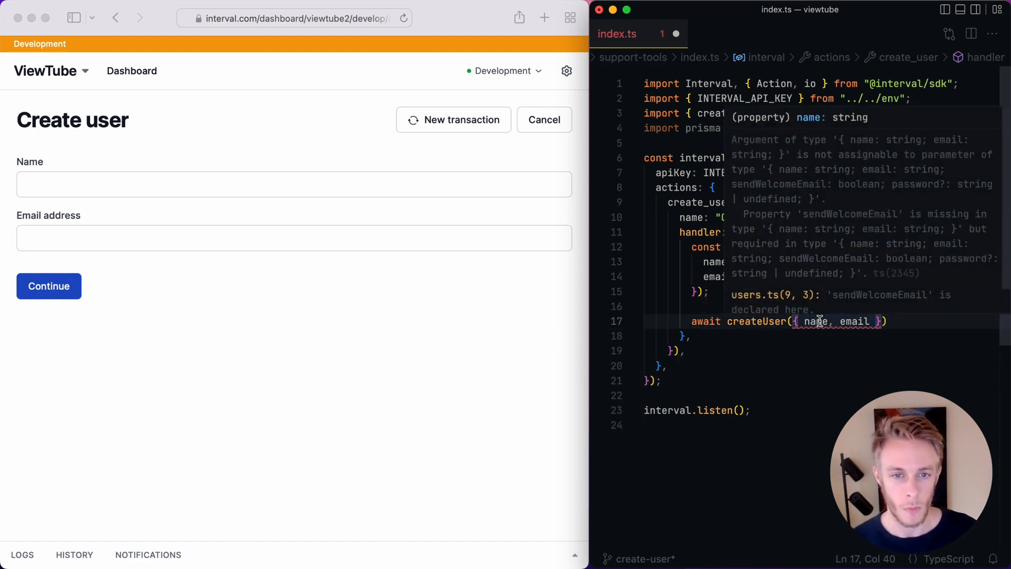
double_click(849, 214)
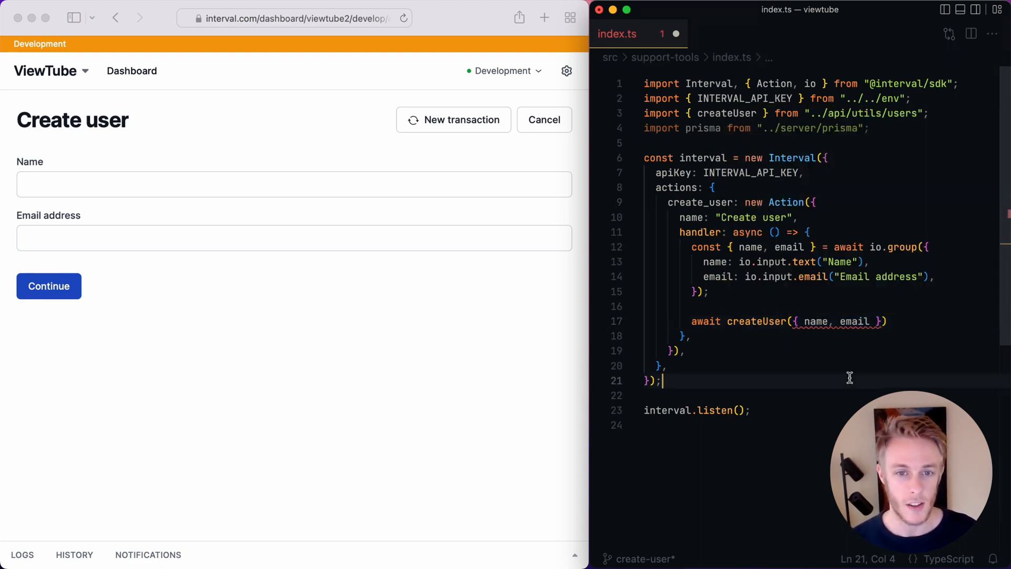
mouse_move(857, 321)
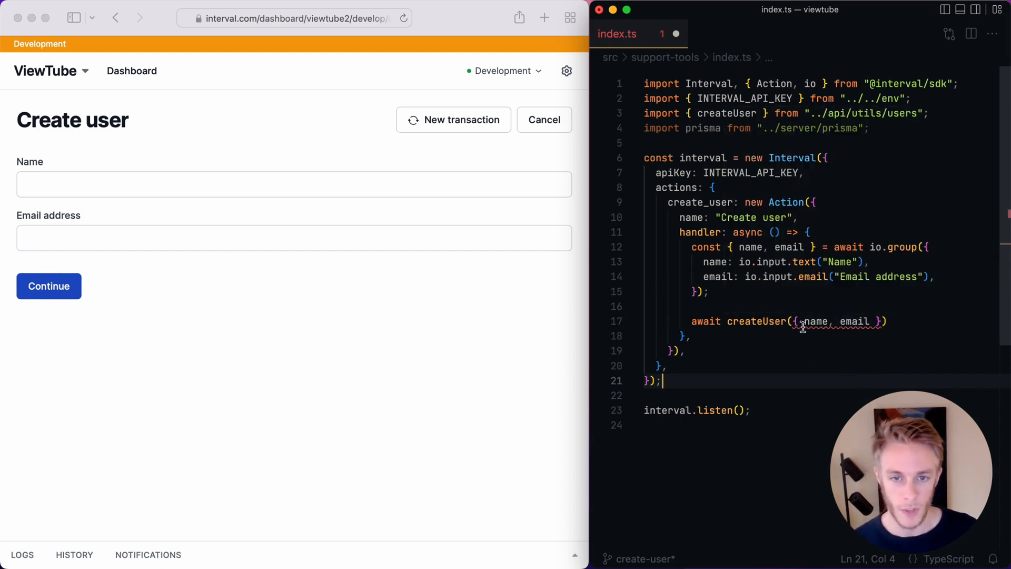
mouse_move(815, 321)
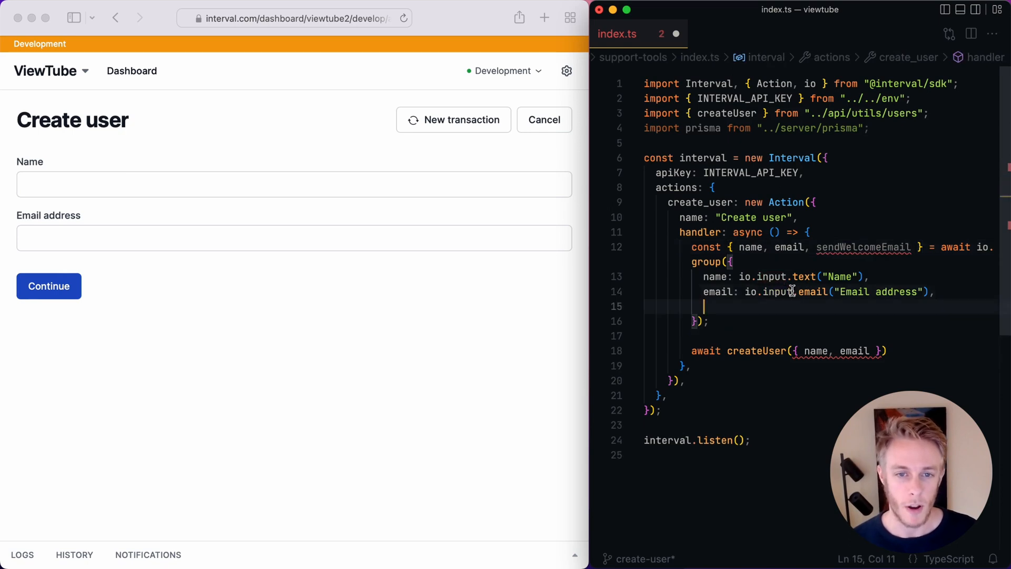
Step: Add sendWelcomeEmail: io.input.boolean("Send welcome email?") to io.group and pass it to createUser
type("sendWelcomeEmail: io.input.boolean(\"")
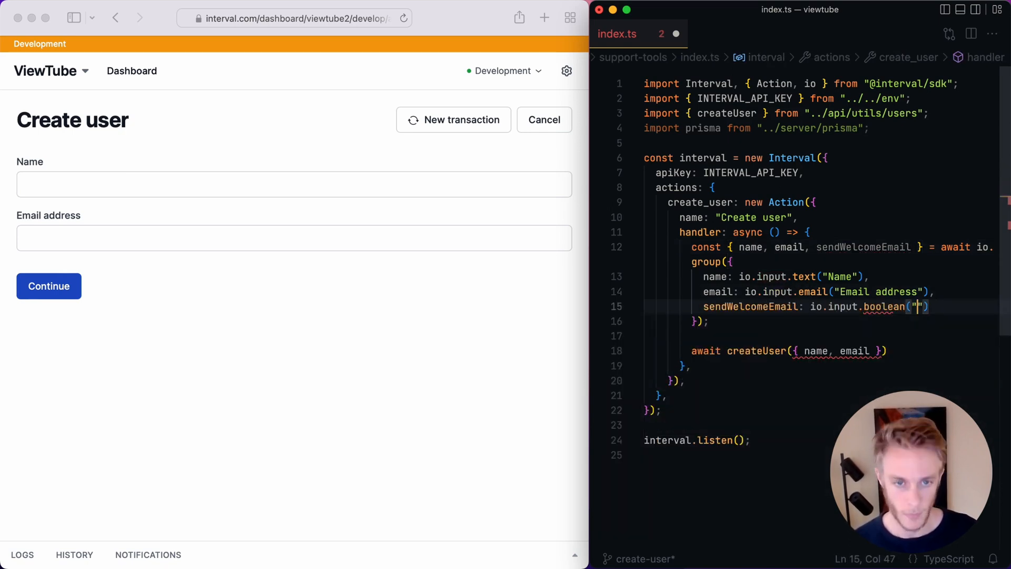
type("Send welcome email?")
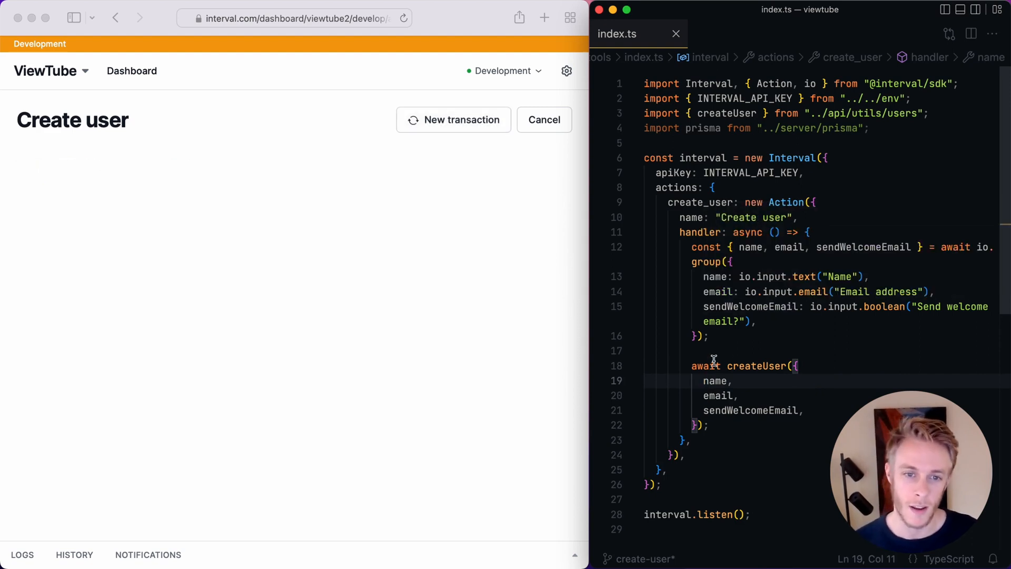
Step: Enter name Dan and a viewtube-user@interval email, tick Send welcome email?, and continue
type("Dan")
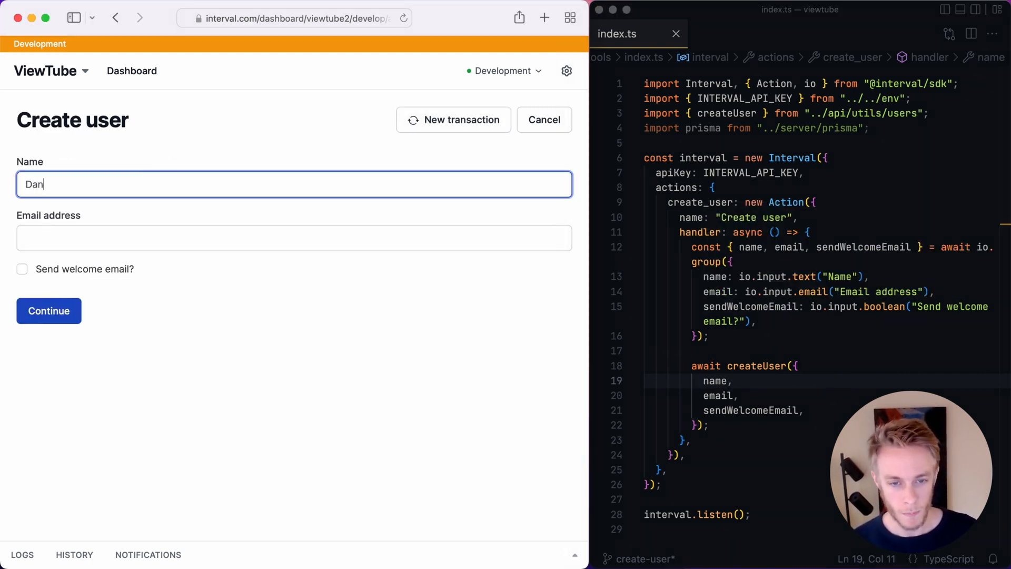
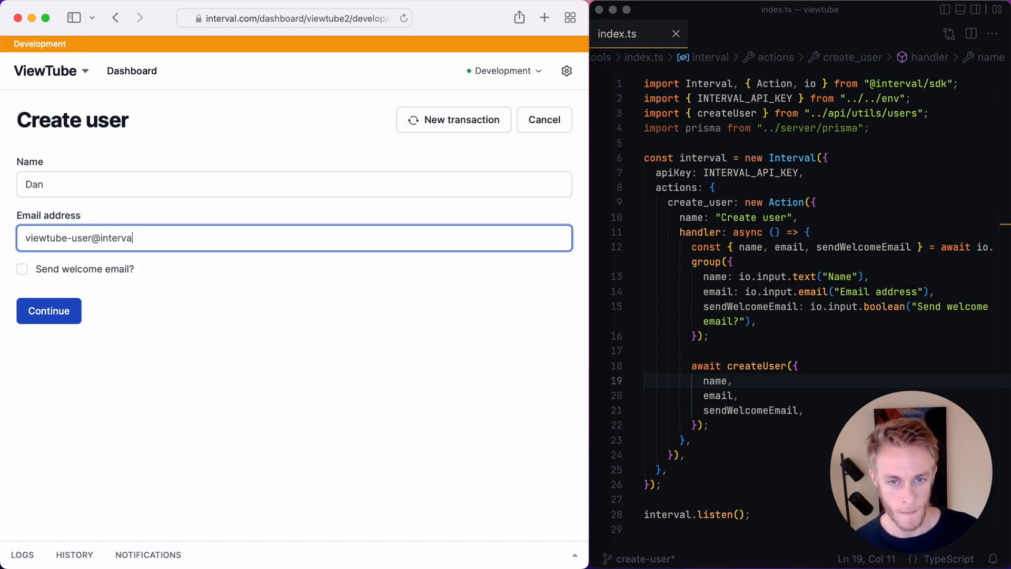
left_click(22, 269)
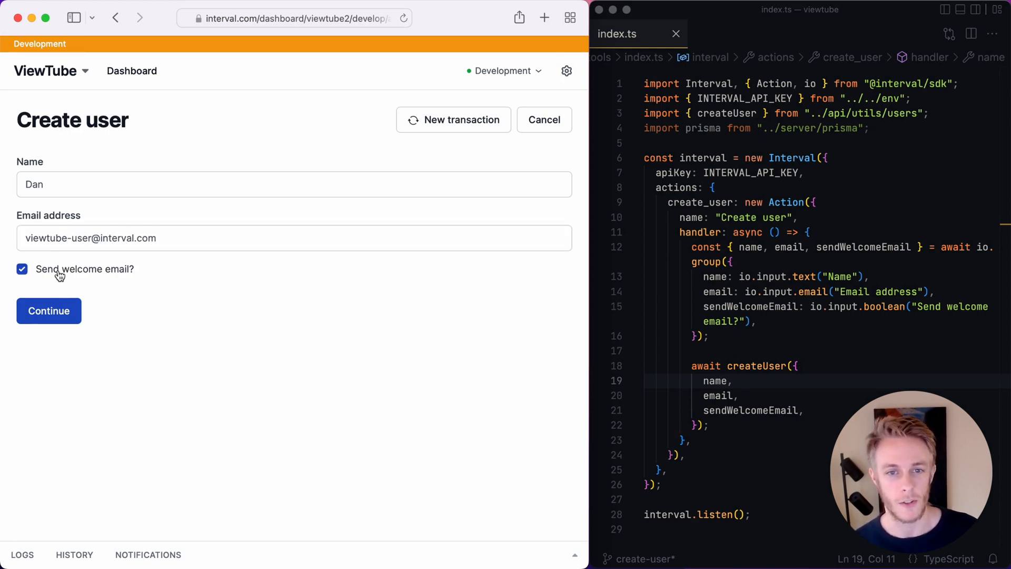
left_click(49, 310)
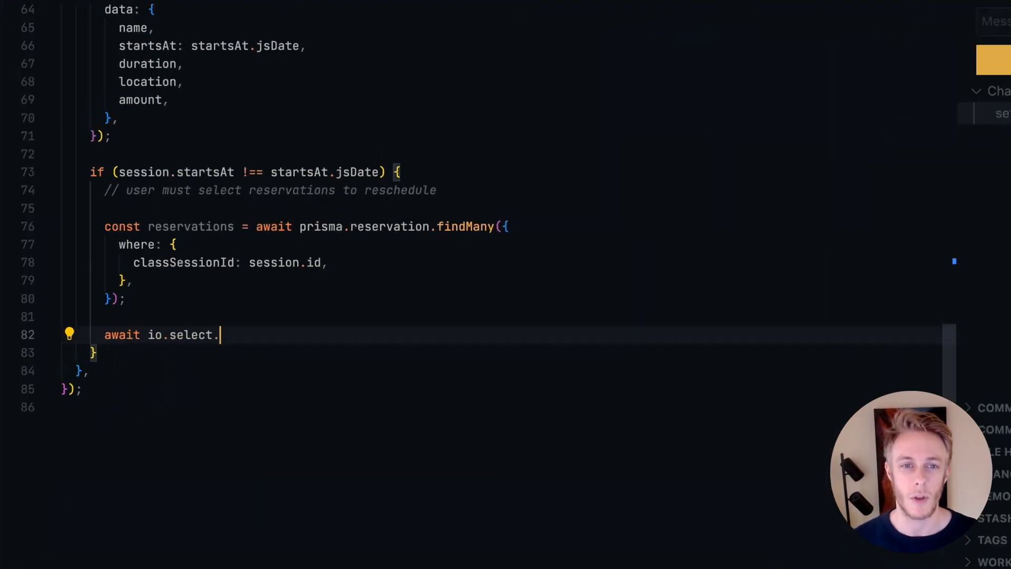
Step: Store io.select.table("Select reservations to reschedule", { data: reservations }) as selected and begin a for loop
type("table(\"Select reservations to reschedule\", {")
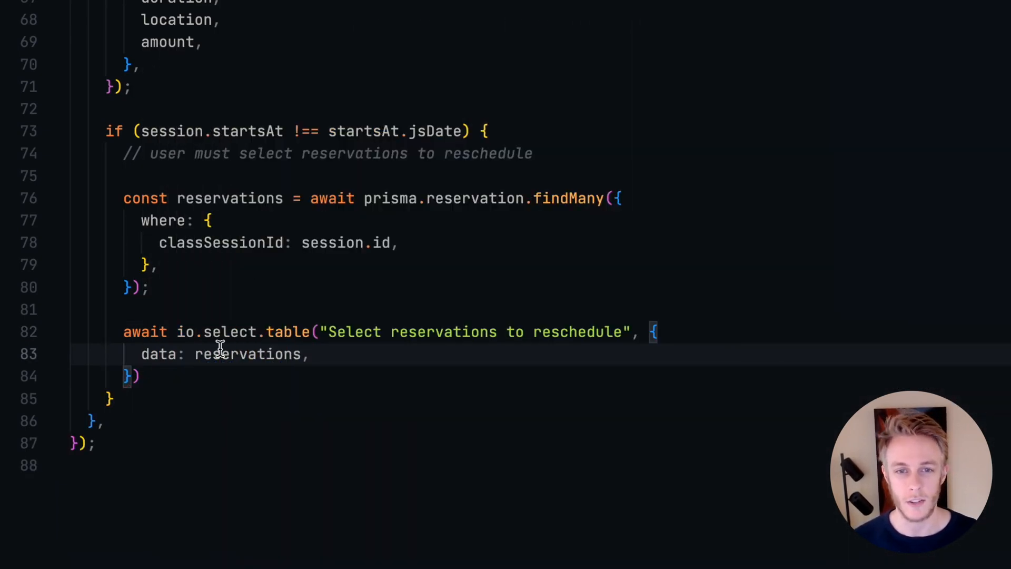
type("const selected =")
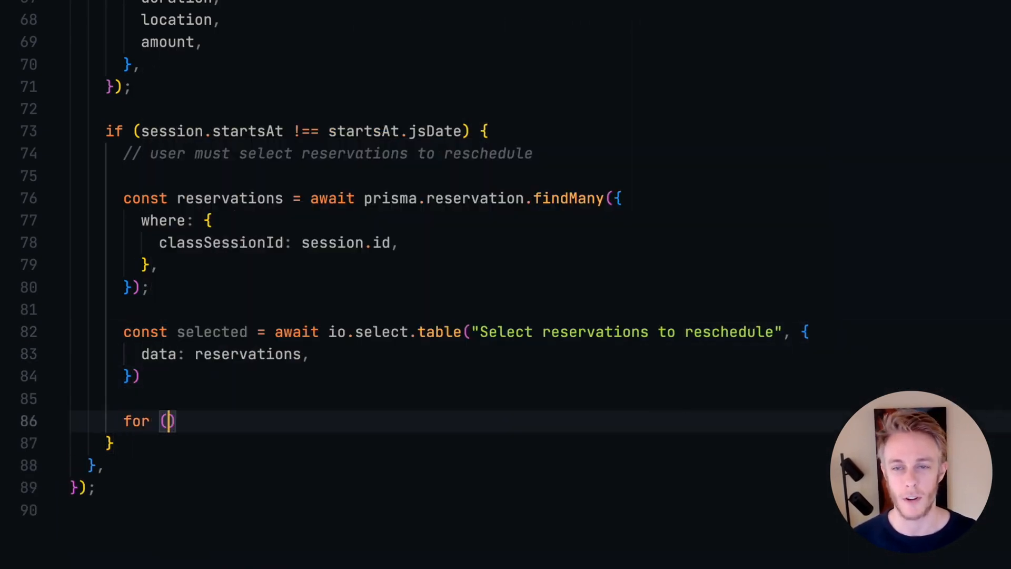